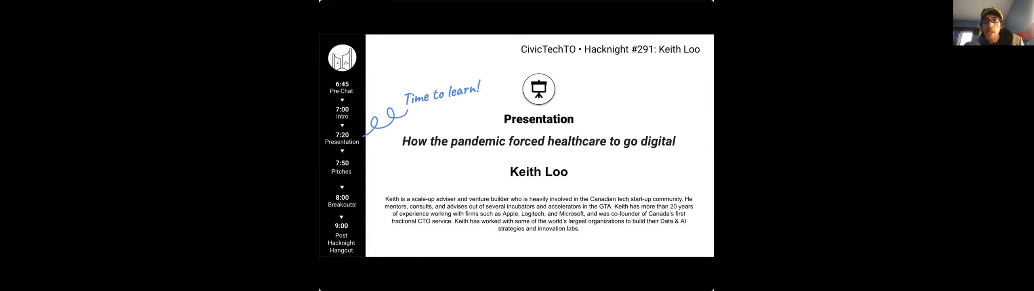
mouse_move(697, 221)
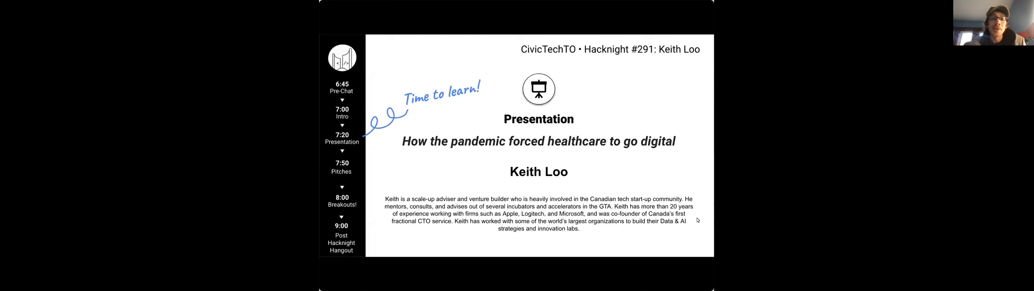
mouse_move(638, 213)
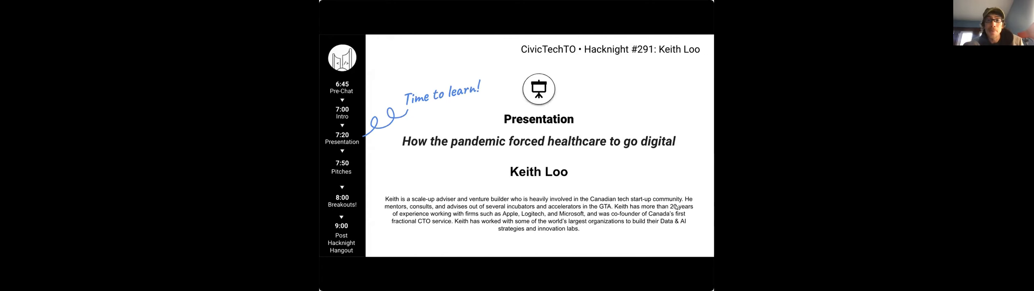
mouse_move(698, 193)
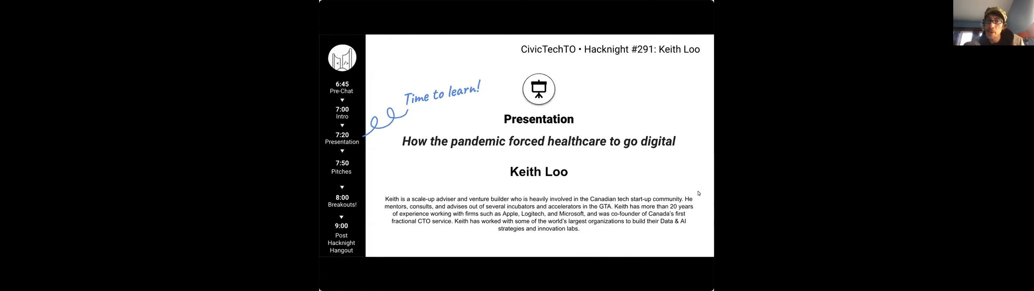
mouse_move(705, 194)
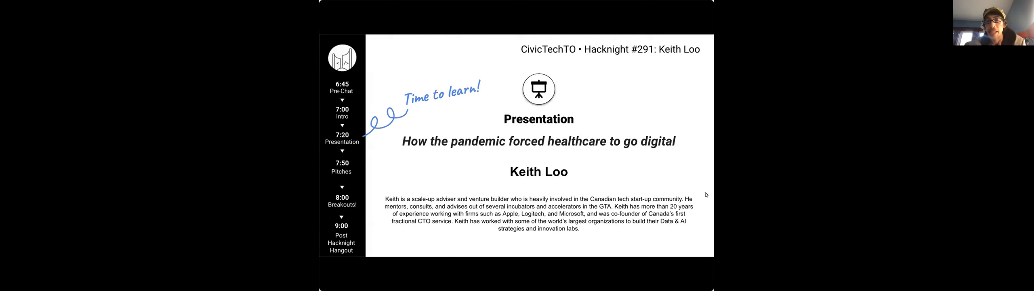
mouse_move(658, 203)
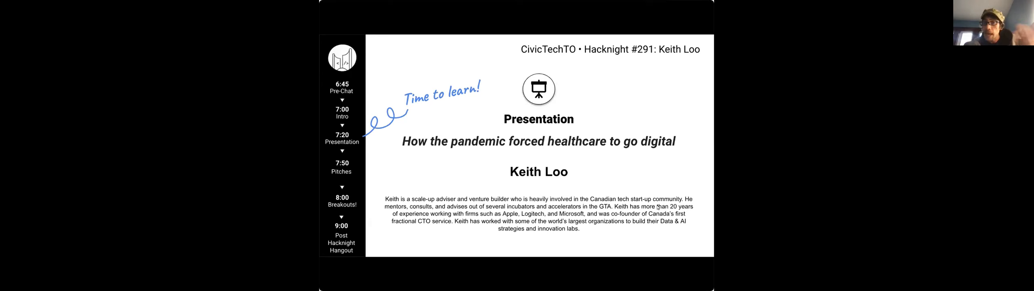
mouse_move(699, 207)
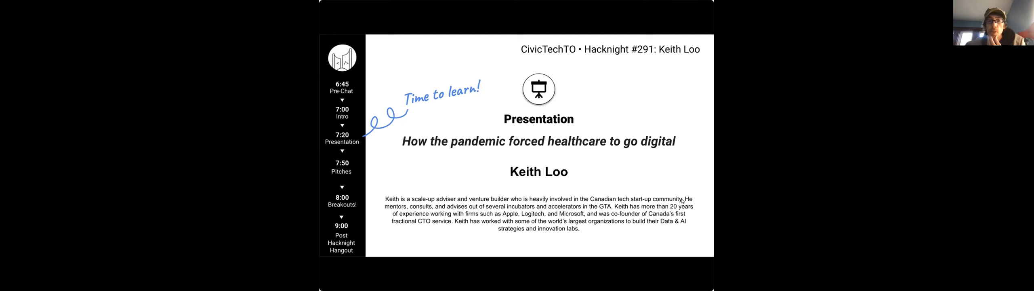
mouse_move(704, 199)
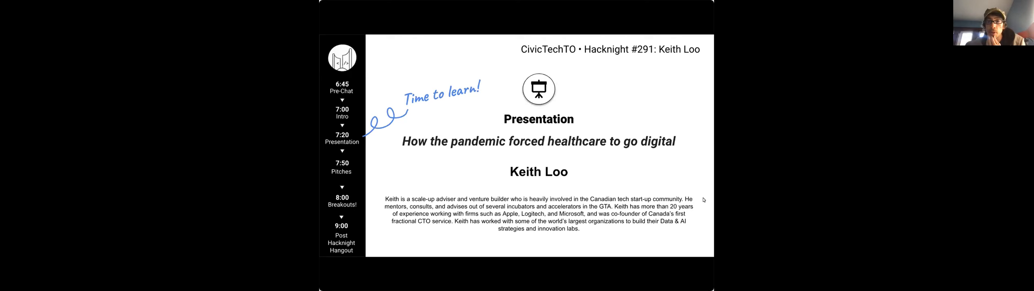
mouse_move(686, 200)
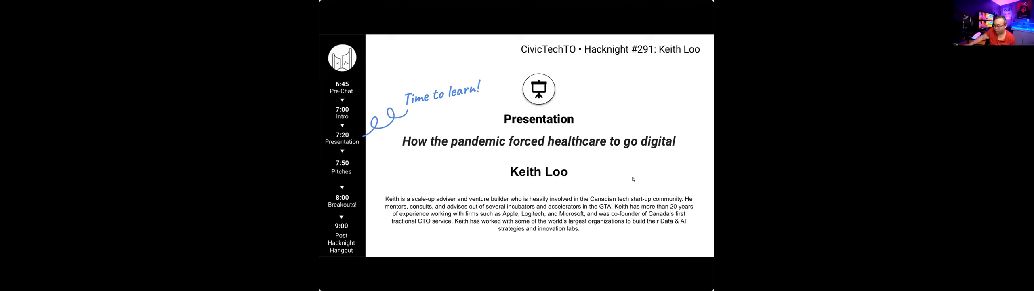
mouse_move(547, 275)
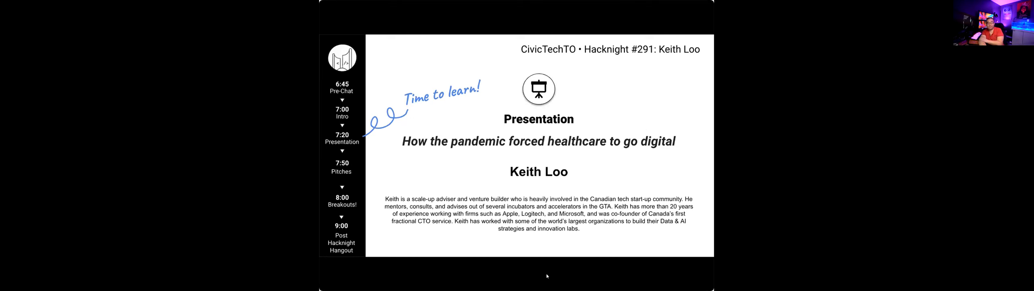
mouse_move(646, 71)
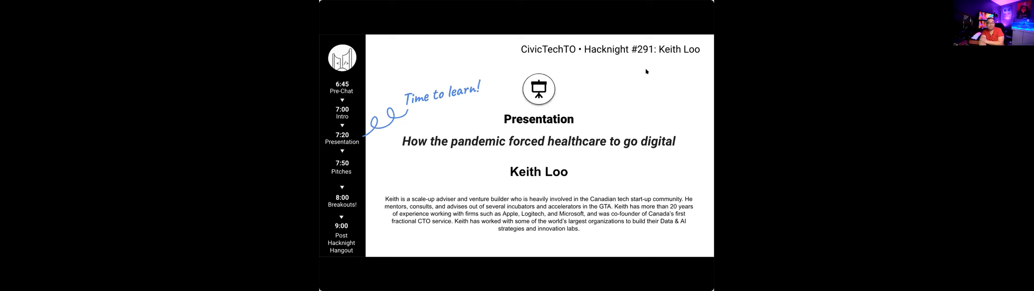
mouse_move(648, 163)
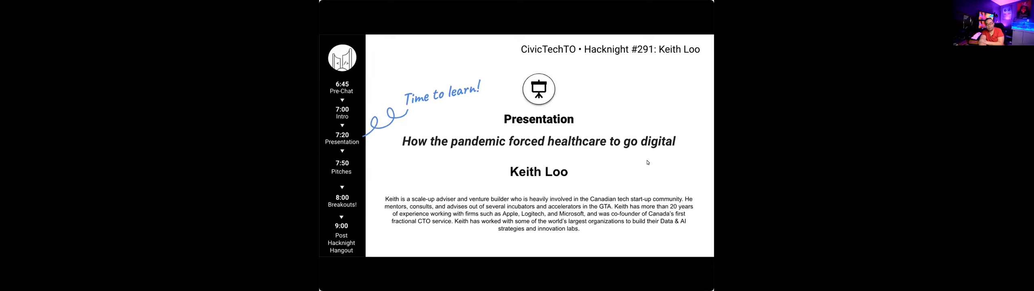
mouse_move(379, 227)
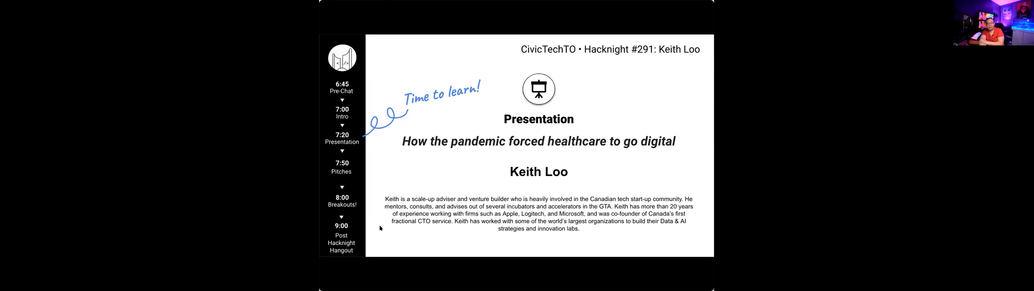
mouse_move(436, 80)
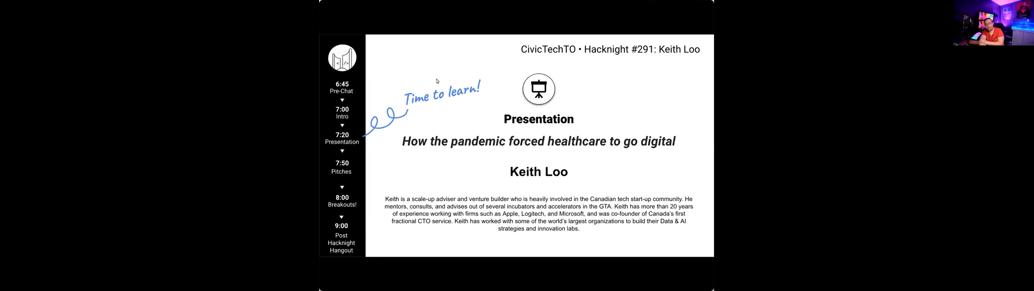
mouse_move(333, 74)
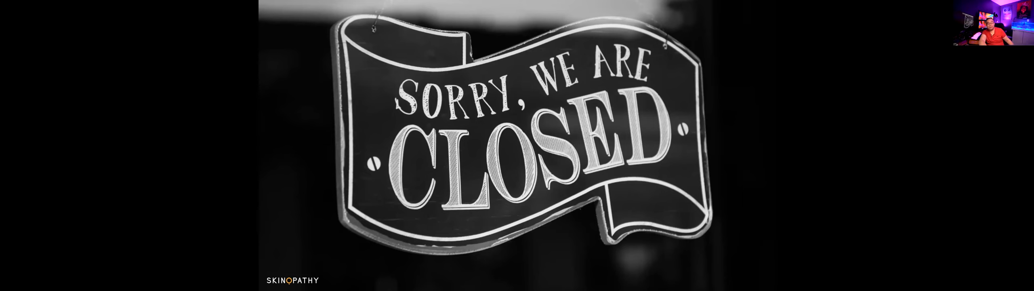
scroll("down", 3)
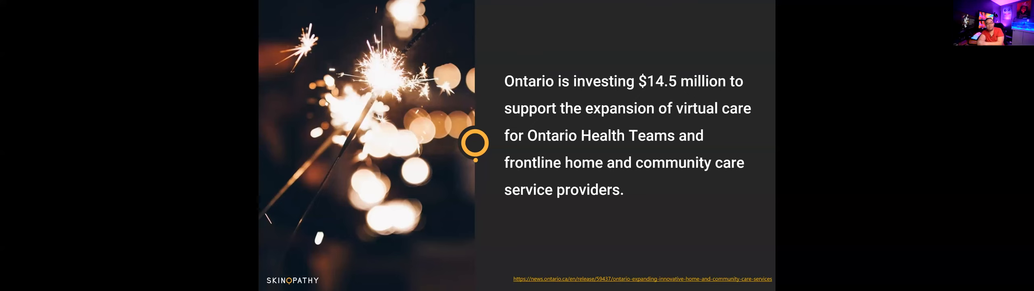
scroll("down", 3)
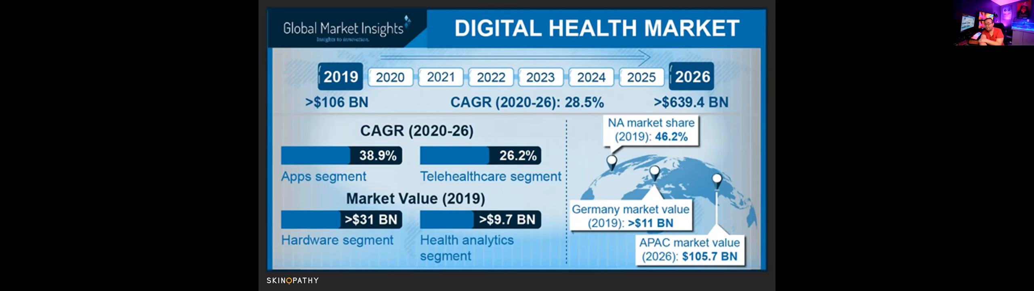
scroll("down", 3)
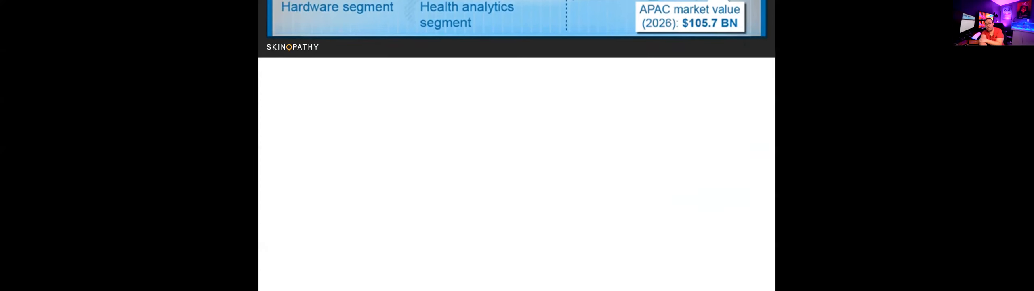